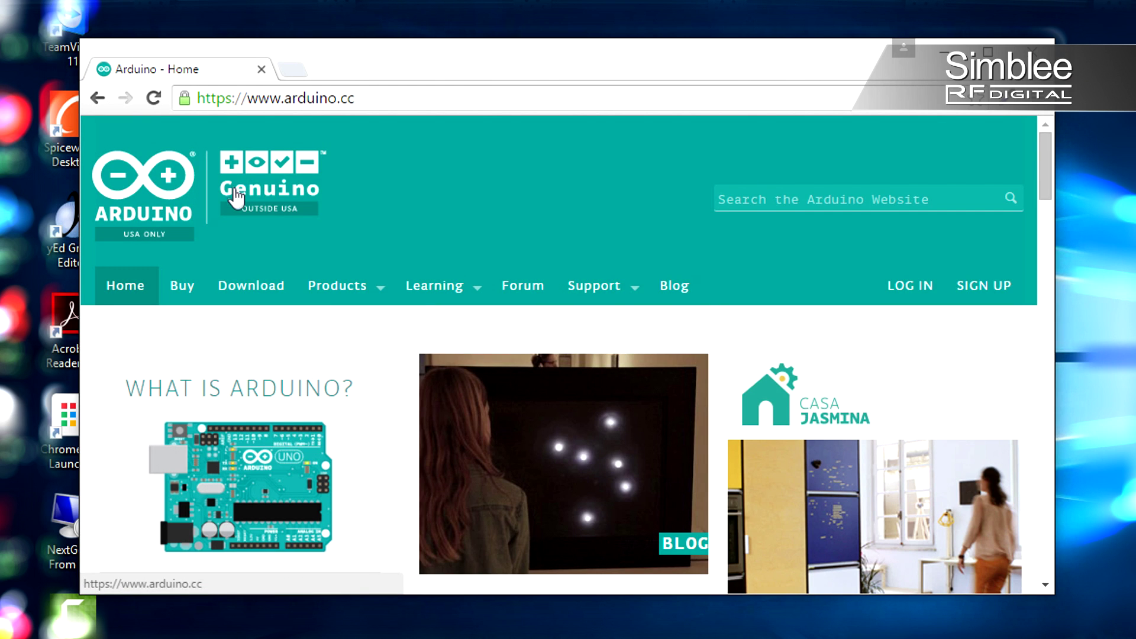
Go to the Arduino software download page on arduino.cc
{"action": "left_click", "coordinate": [251, 285]}
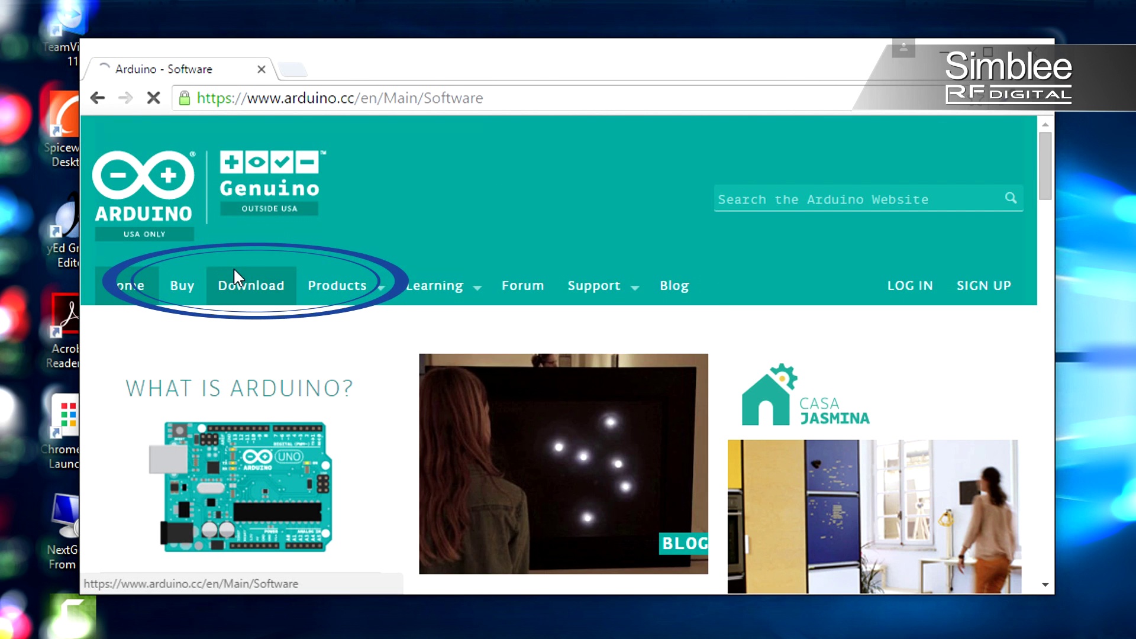
{"action": "left_click", "coordinate": [250, 284]}
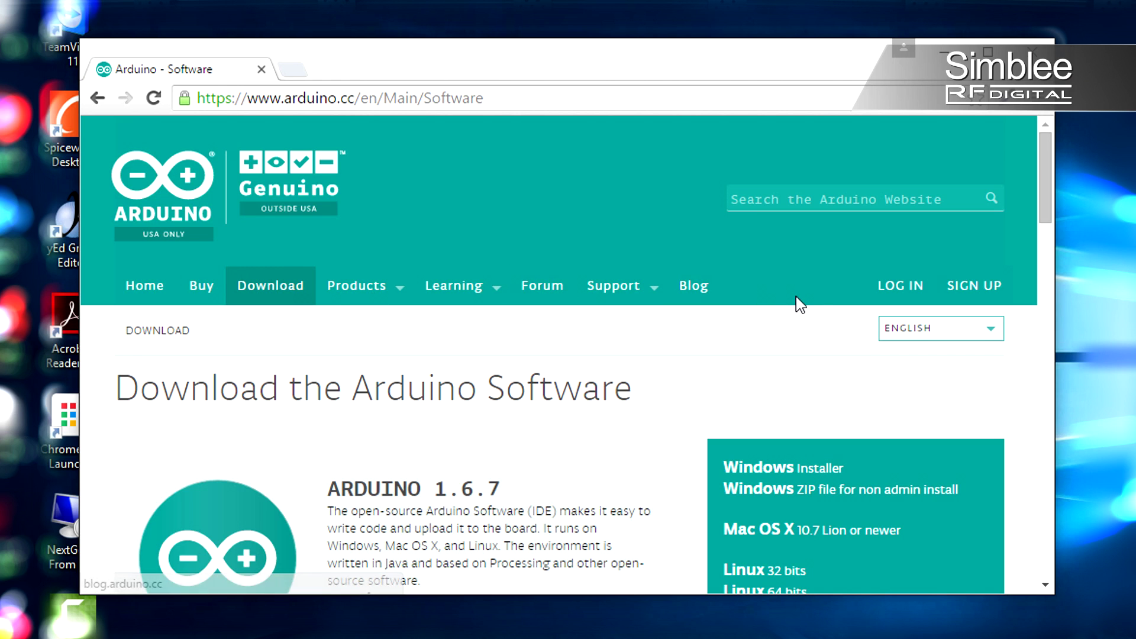
{"action": "scroll", "scroll_direction": "down", "scroll_amount": 3}
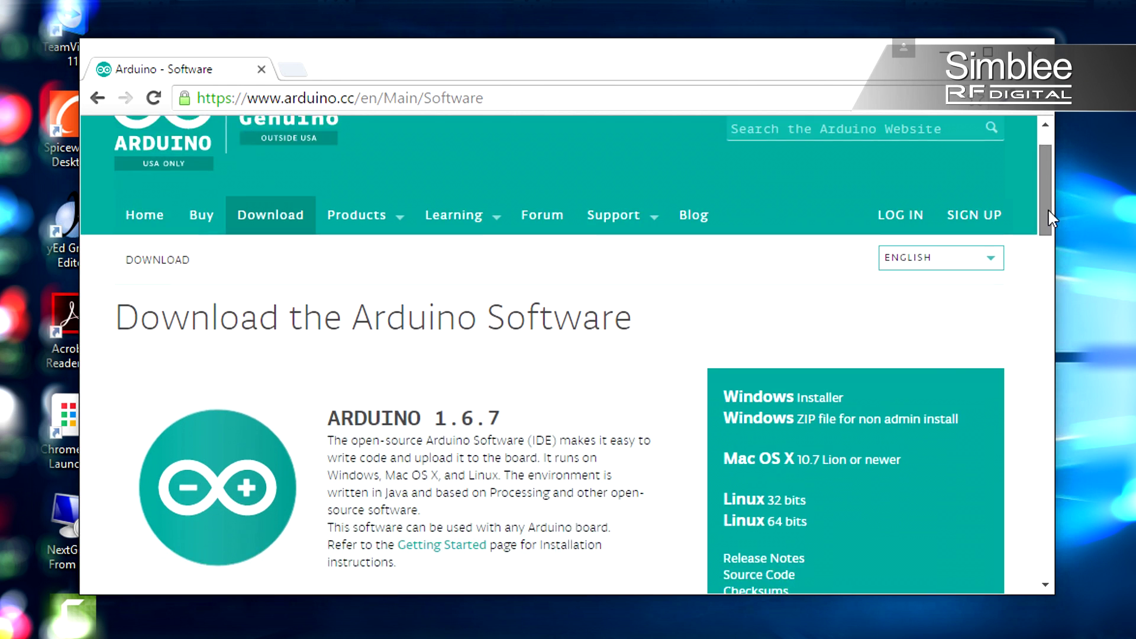
{"action": "scroll", "scroll_direction": "down", "scroll_amount": 3}
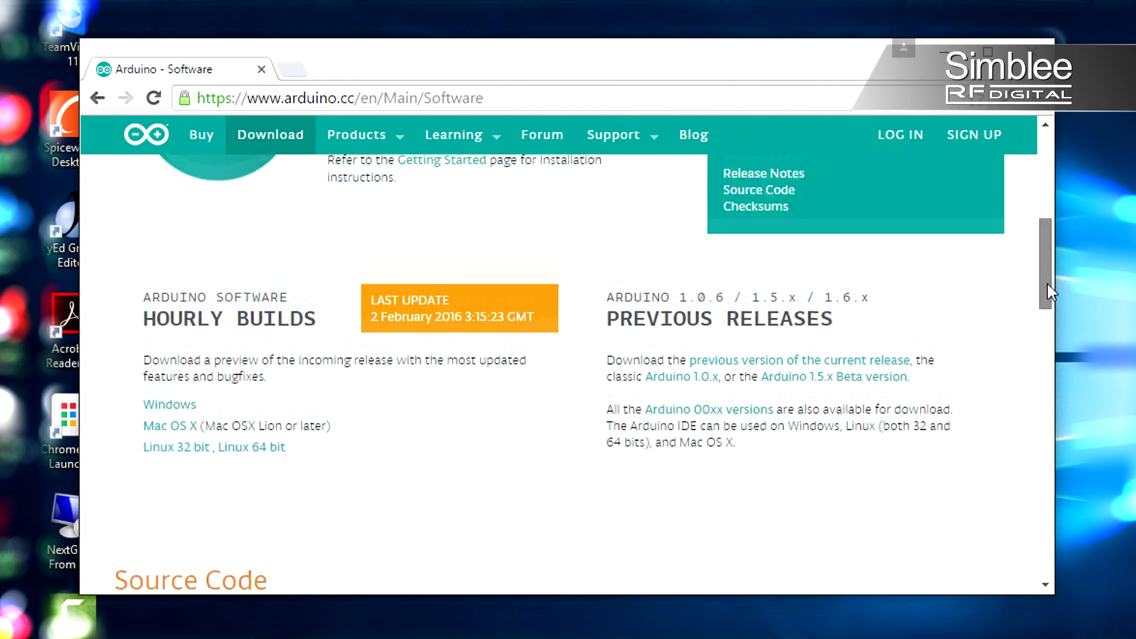
Download the Arduino 1.6.5 Windows ZIP from previous releases and open it
{"action": "left_click", "coordinate": [797, 298]}
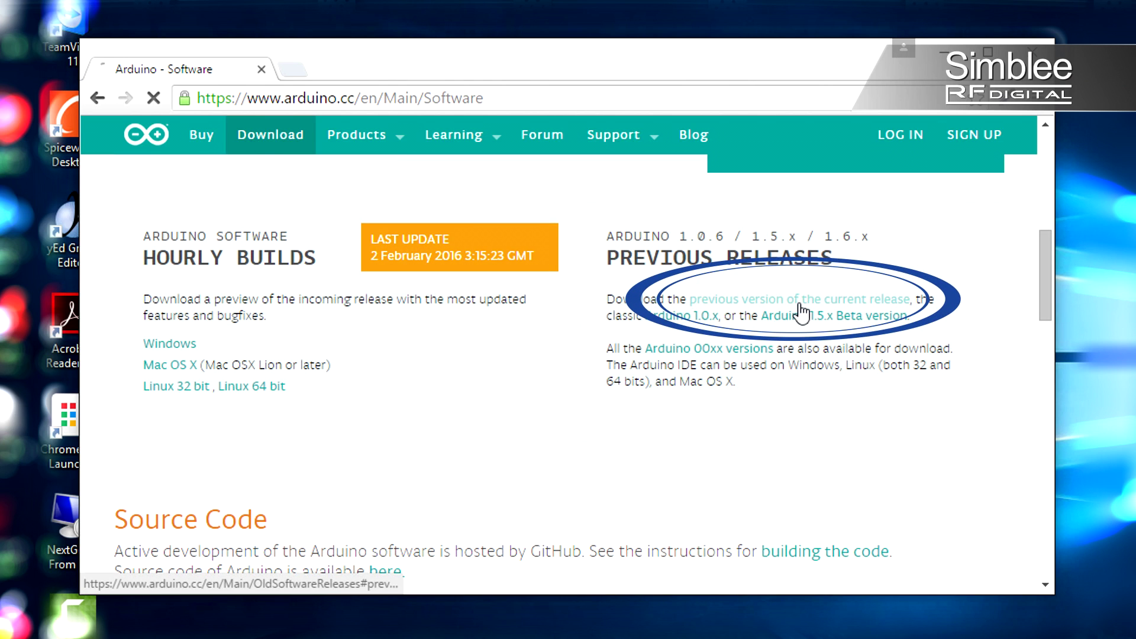
{"action": "left_click", "coordinate": [797, 298]}
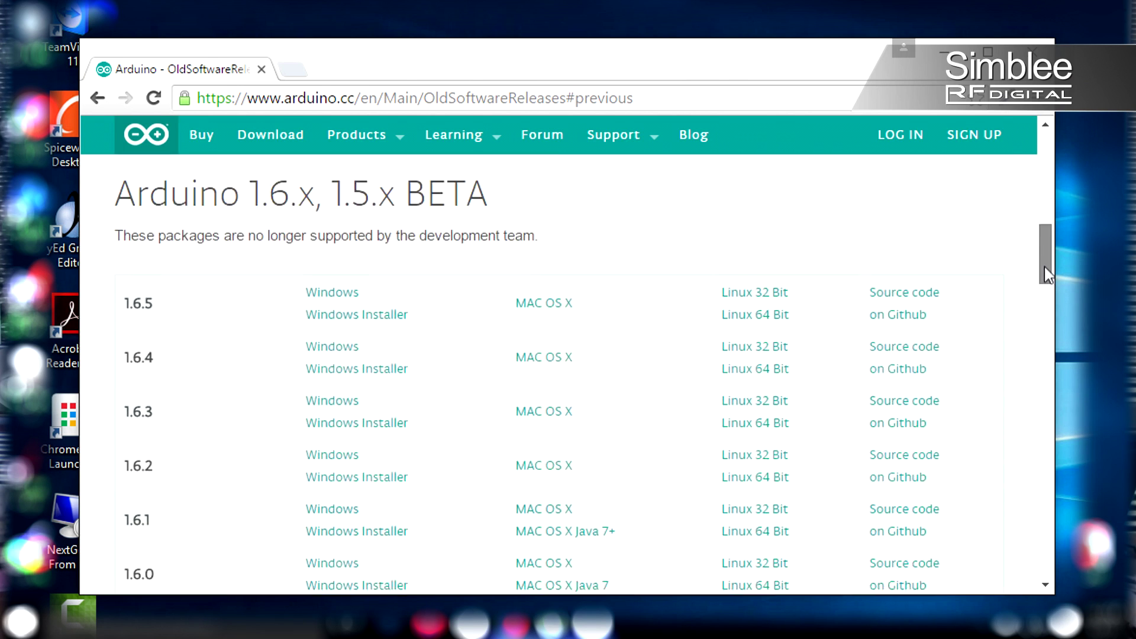
{"action": "scroll", "scroll_direction": "down", "scroll_amount": 3}
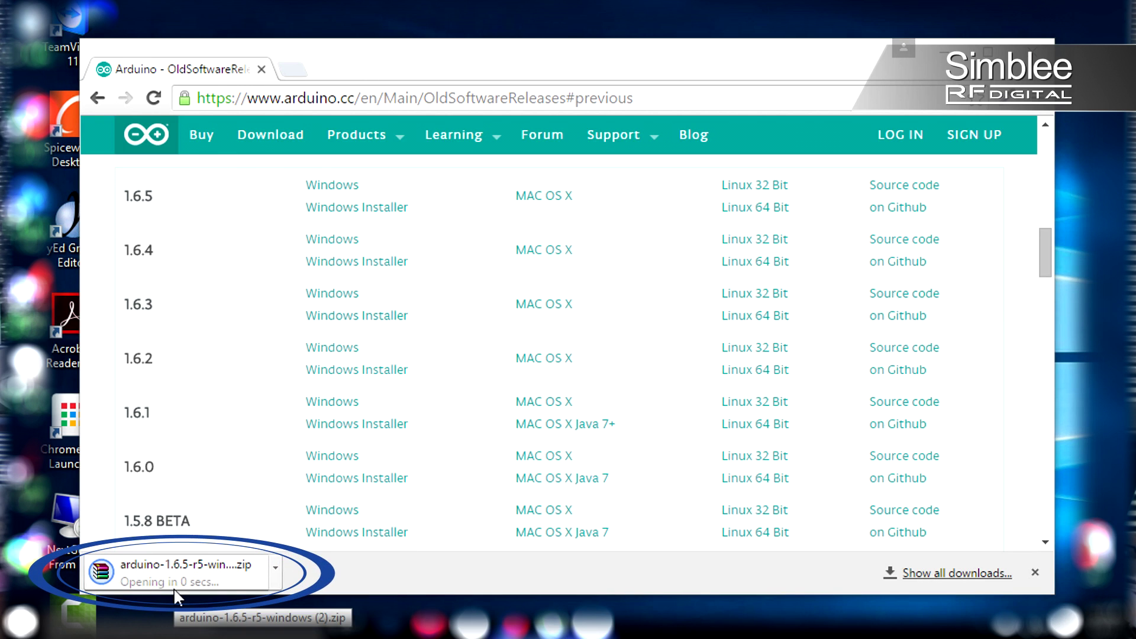
{"action": "left_click", "coordinate": [174, 572]}
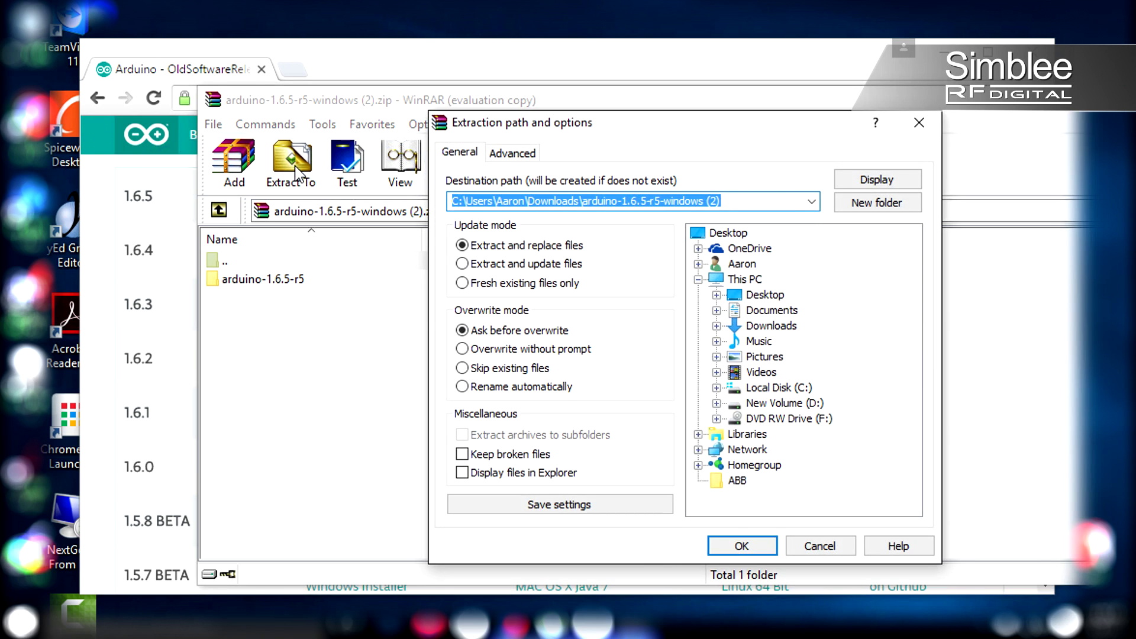
Extract the arduino-1.6.5-r5 folder from the archive to the C: drive
{"action": "left_click", "coordinate": [740, 546]}
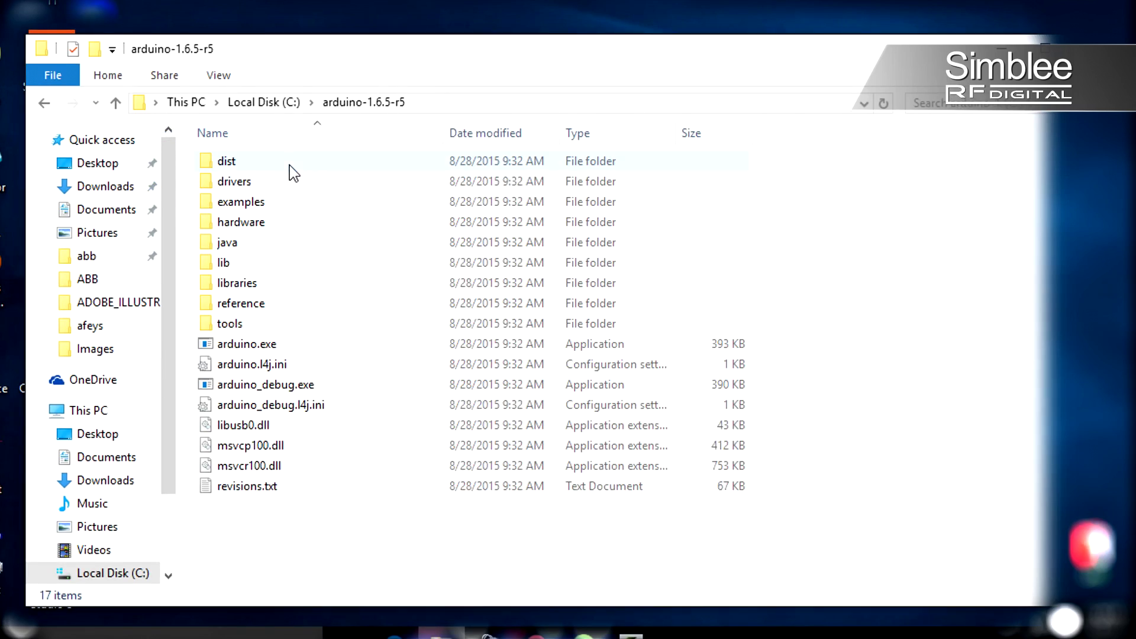
Launch arduino.exe from C:\arduino-1.6.5-r5 to open Arduino IDE 1.6.5
{"action": "double_click", "coordinate": [246, 343]}
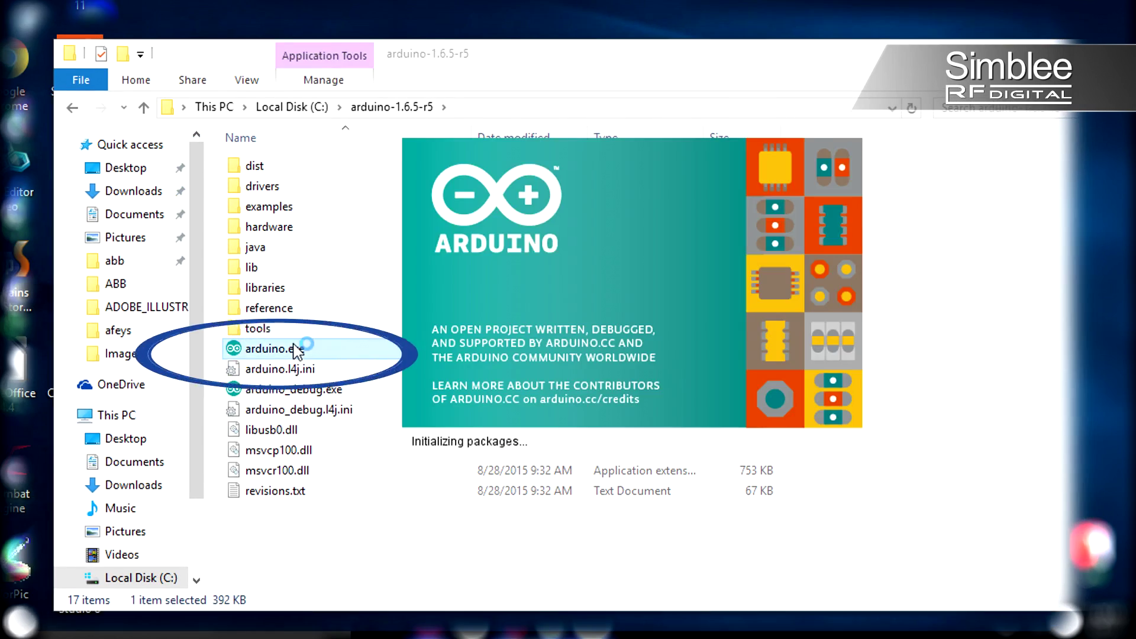
{"action": "double_click", "coordinate": [265, 348]}
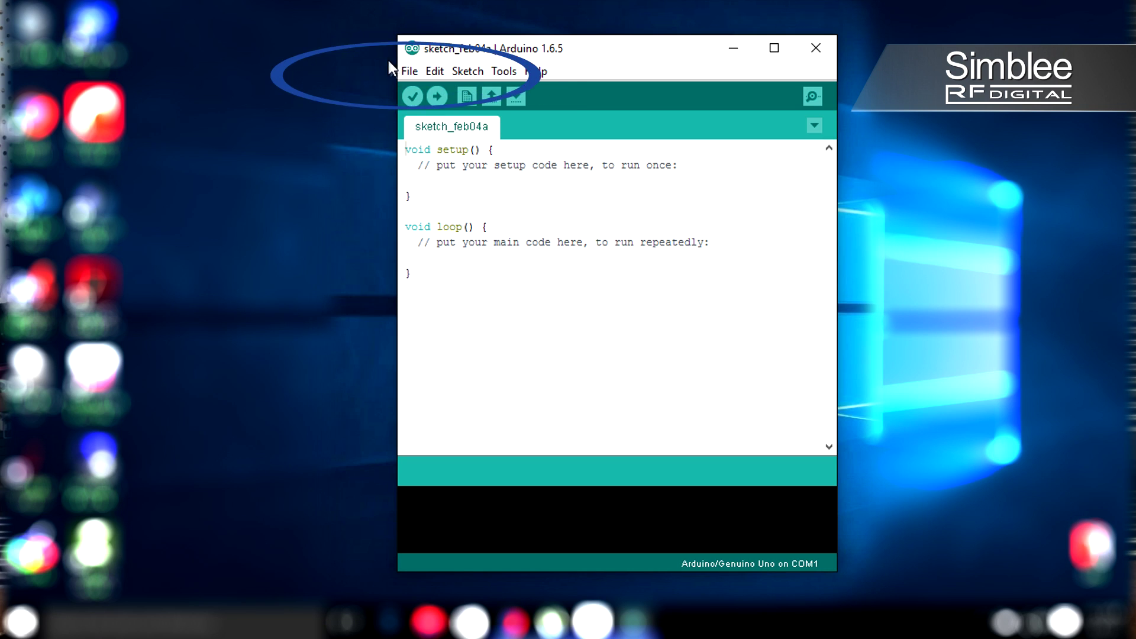
{"action": "left_click", "coordinate": [409, 71]}
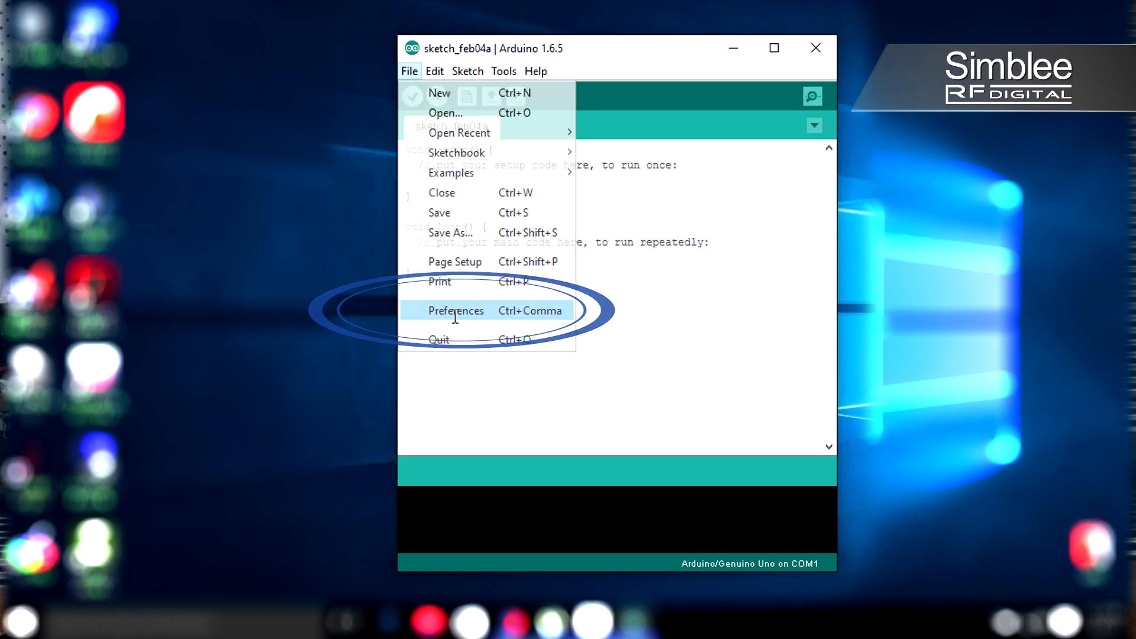
{"action": "left_click", "coordinate": [455, 310]}
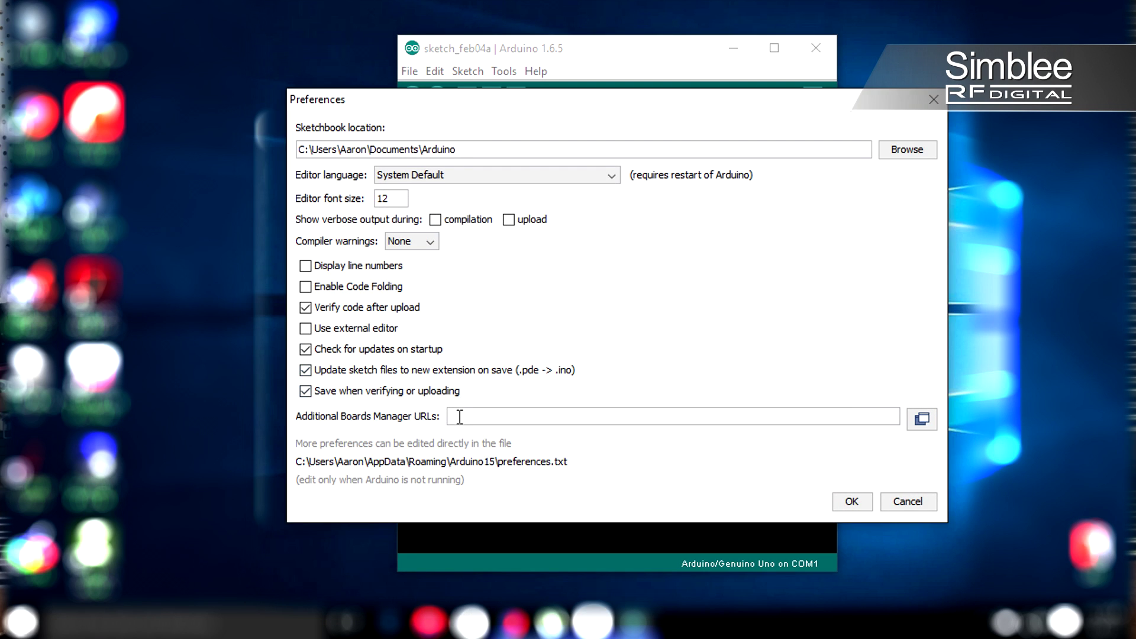
{"action": "type", "text": "https://www.simblee.com/package"}
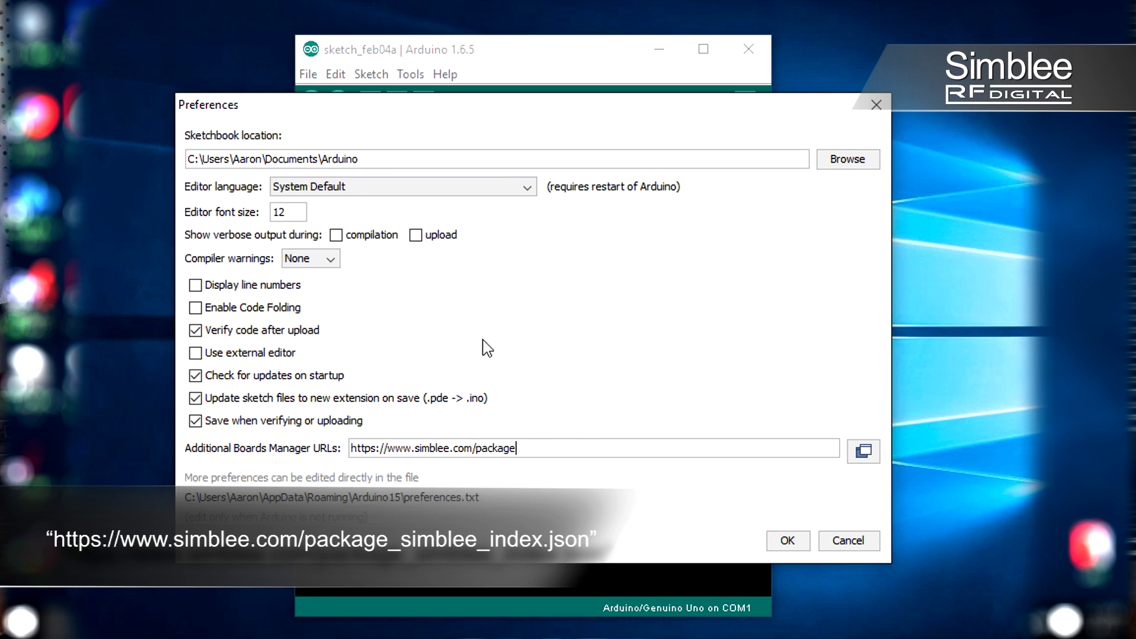
{"action": "type", "text": "_simblee_index.json"}
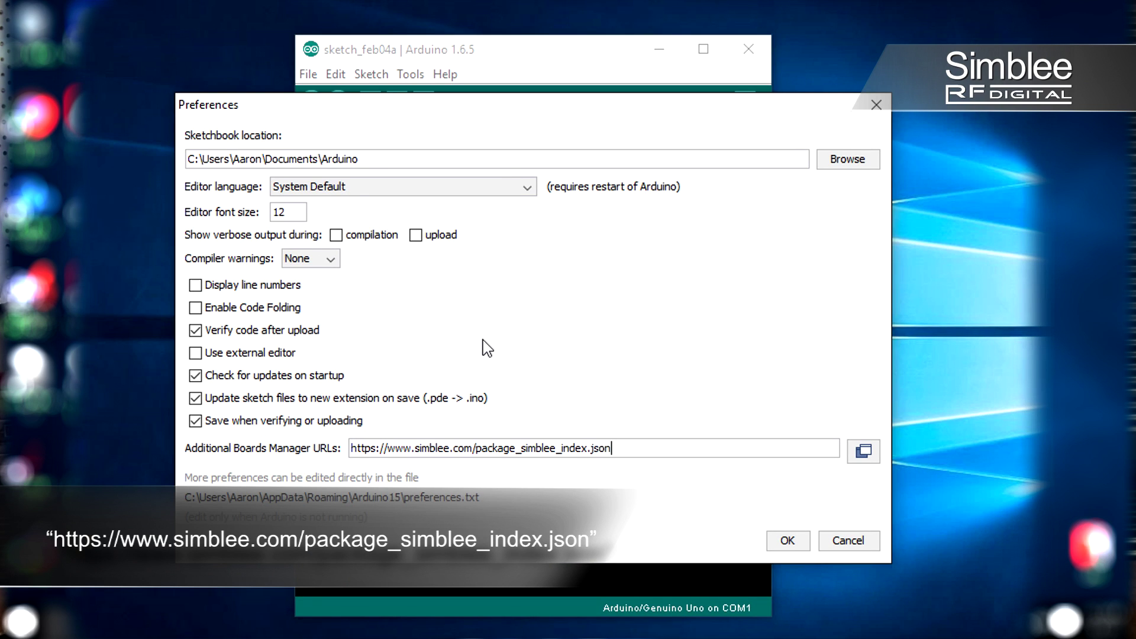
{"action": "left_click", "coordinate": [787, 540]}
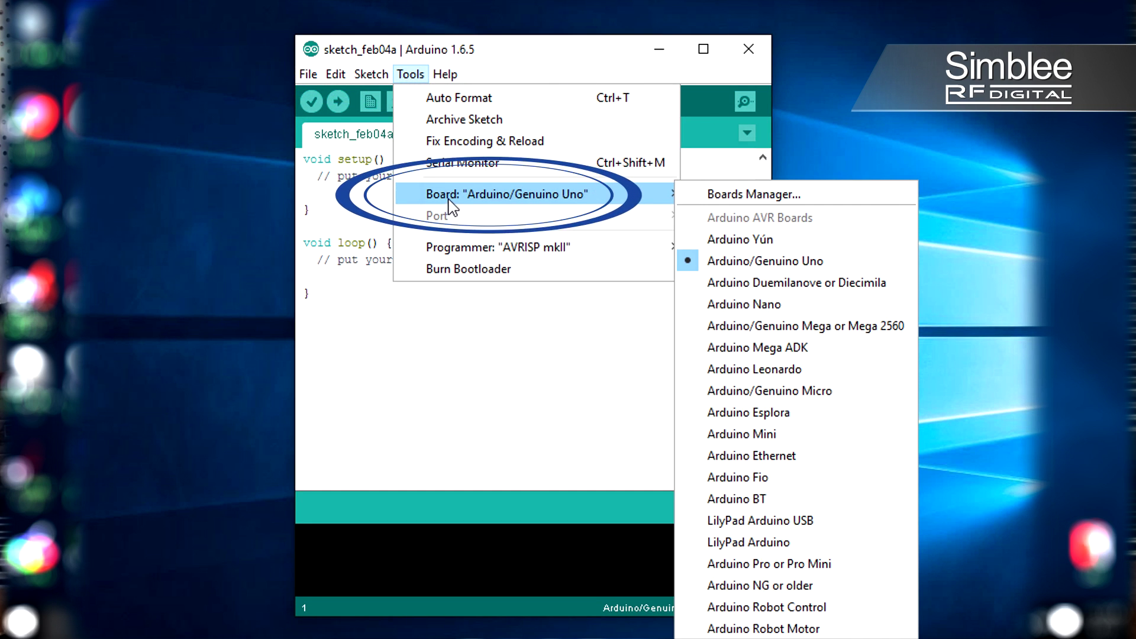
Install the Simblee Boards package from Boards Manager so the sketch targets Simblee
{"action": "left_click", "coordinate": [755, 194]}
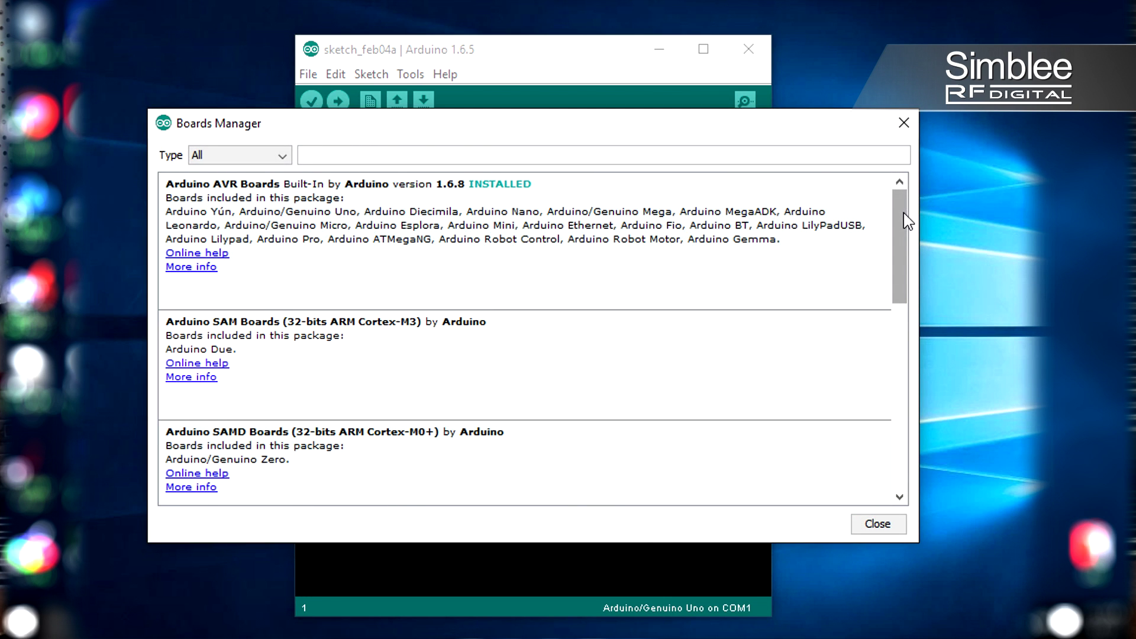
{"action": "scroll", "scroll_direction": "down", "scroll_amount": 3}
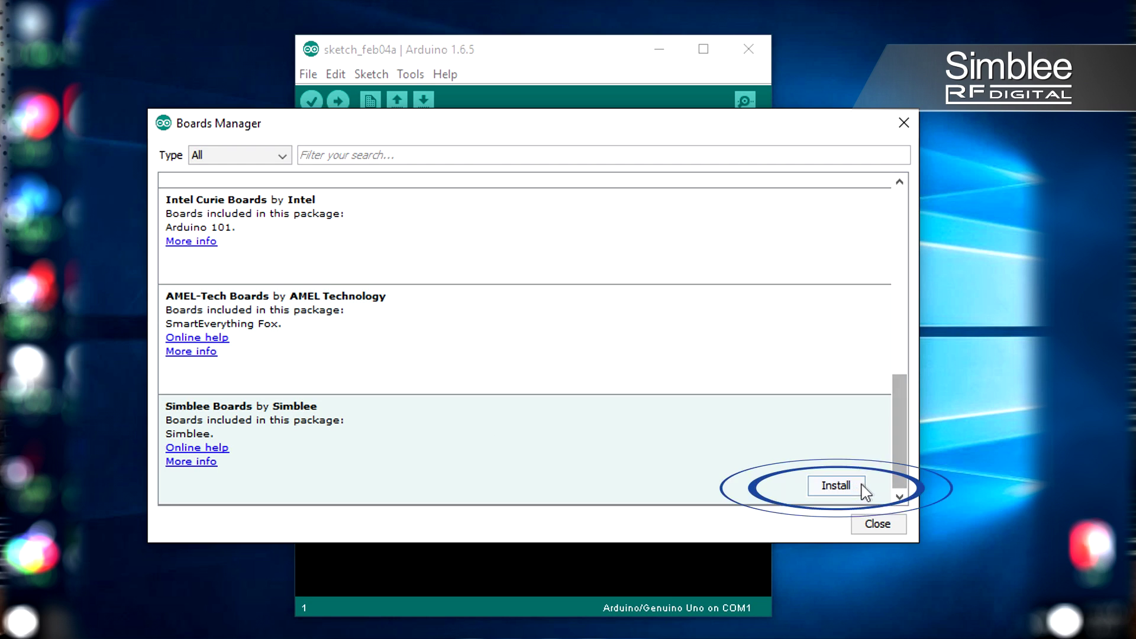
{"action": "left_click", "coordinate": [836, 485]}
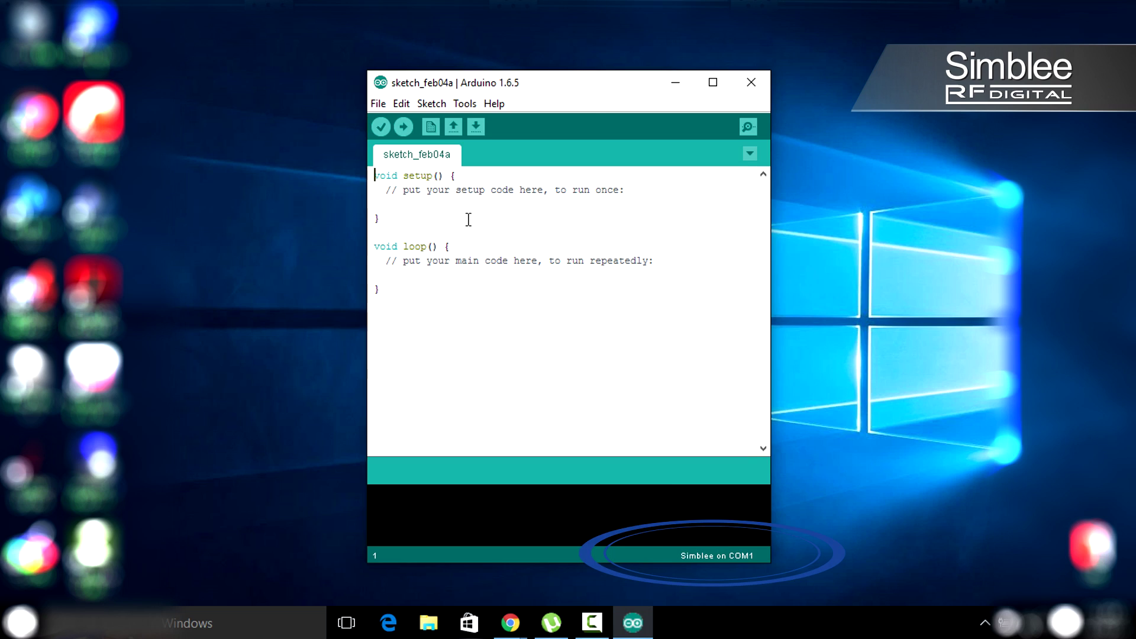
Switch to the Chrome browser from the taskbar
{"action": "left_click", "coordinate": [510, 622]}
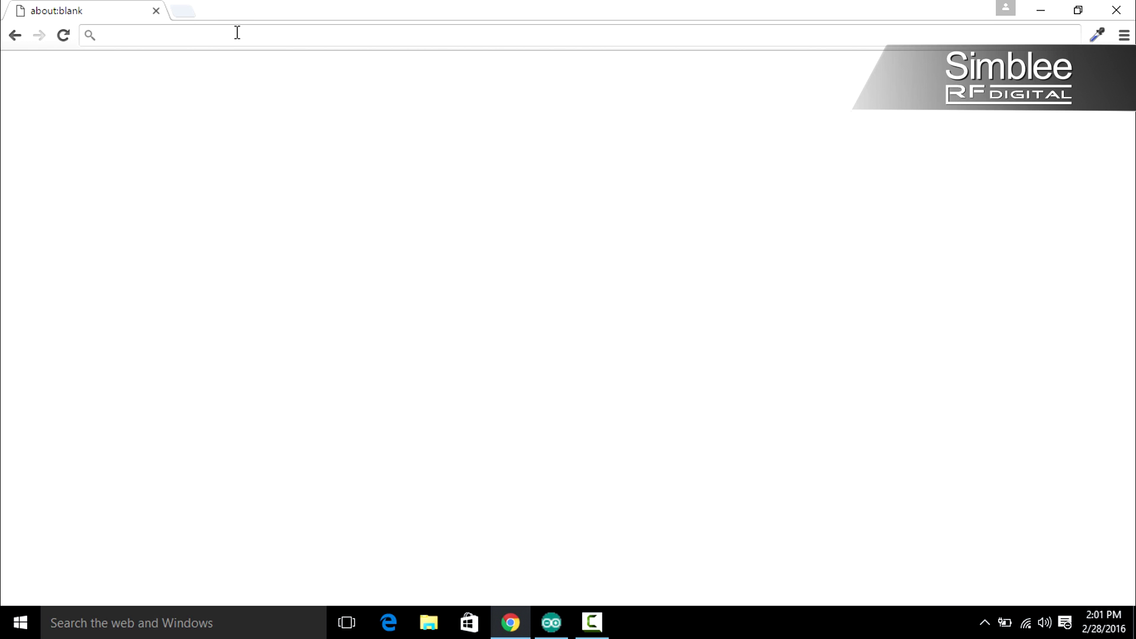
Download CDM21214_Setup.exe from ftdichip.com's VCP drivers page and launch it
{"action": "type", "text": "www.ftdichip.com"}
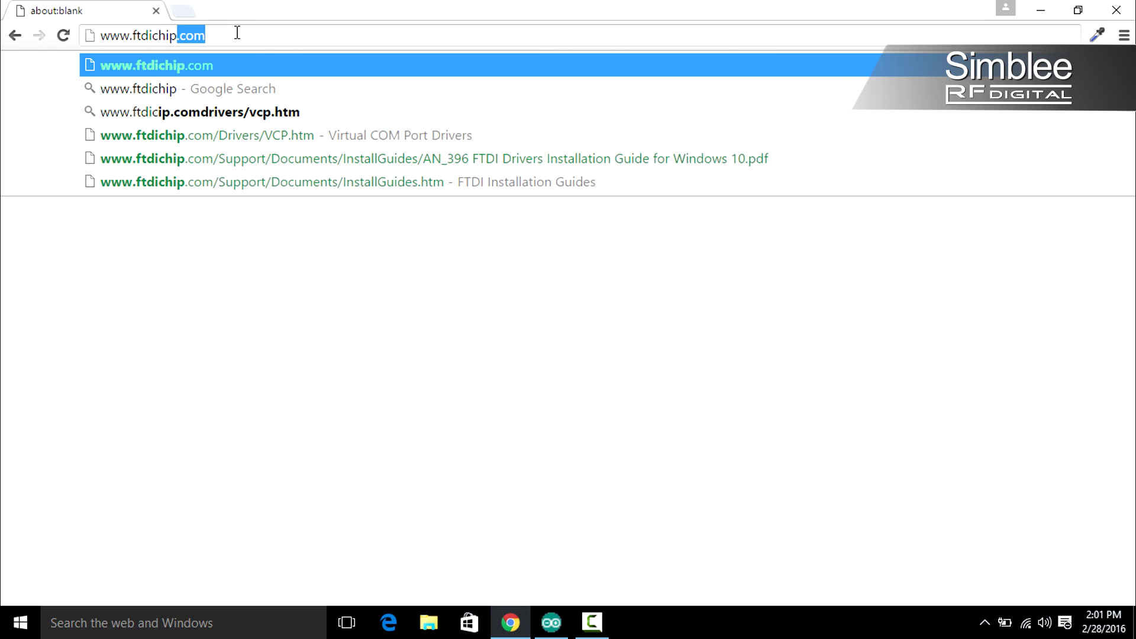
{"action": "type", "text": "/drivers/VCP.htm"}
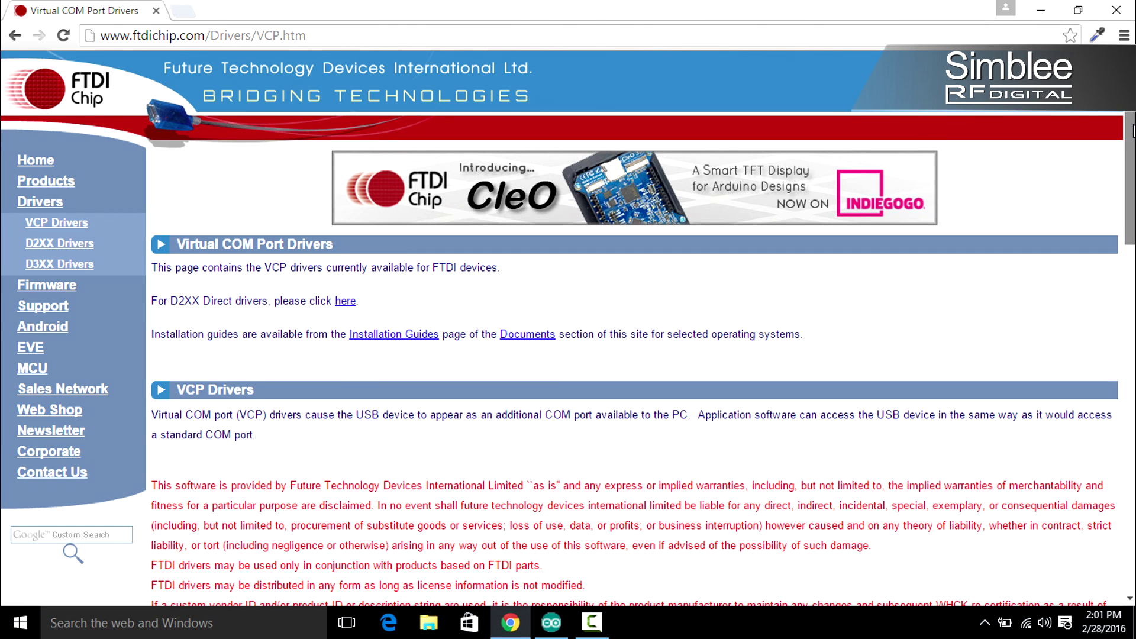
{"action": "scroll", "scroll_direction": "down", "scroll_amount": 3}
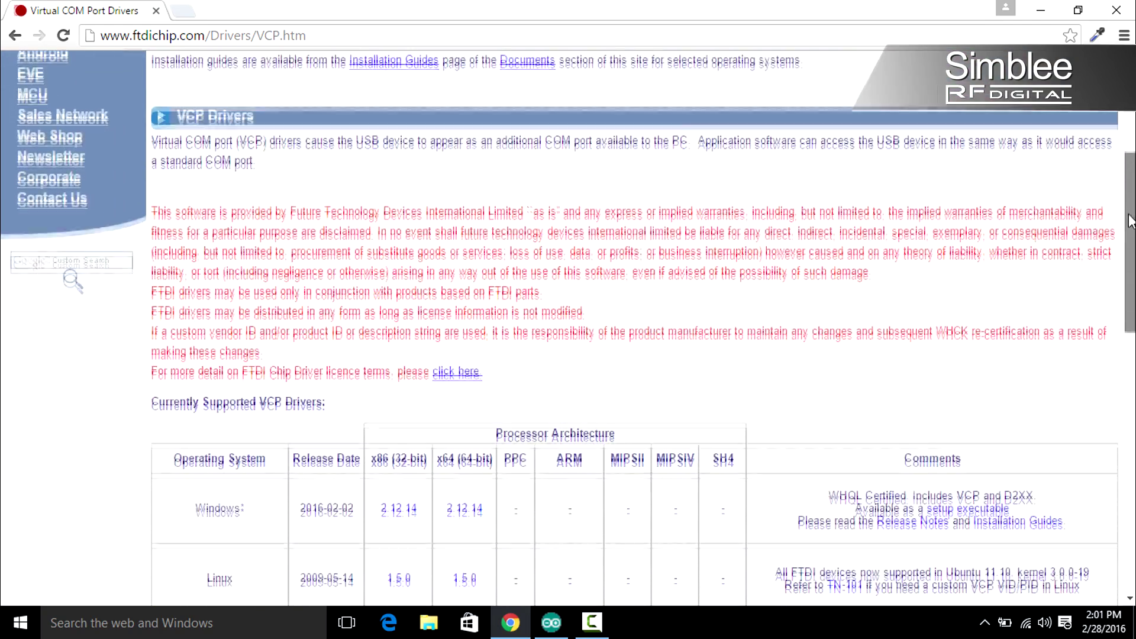
{"action": "scroll", "scroll_direction": "down", "scroll_amount": 3}
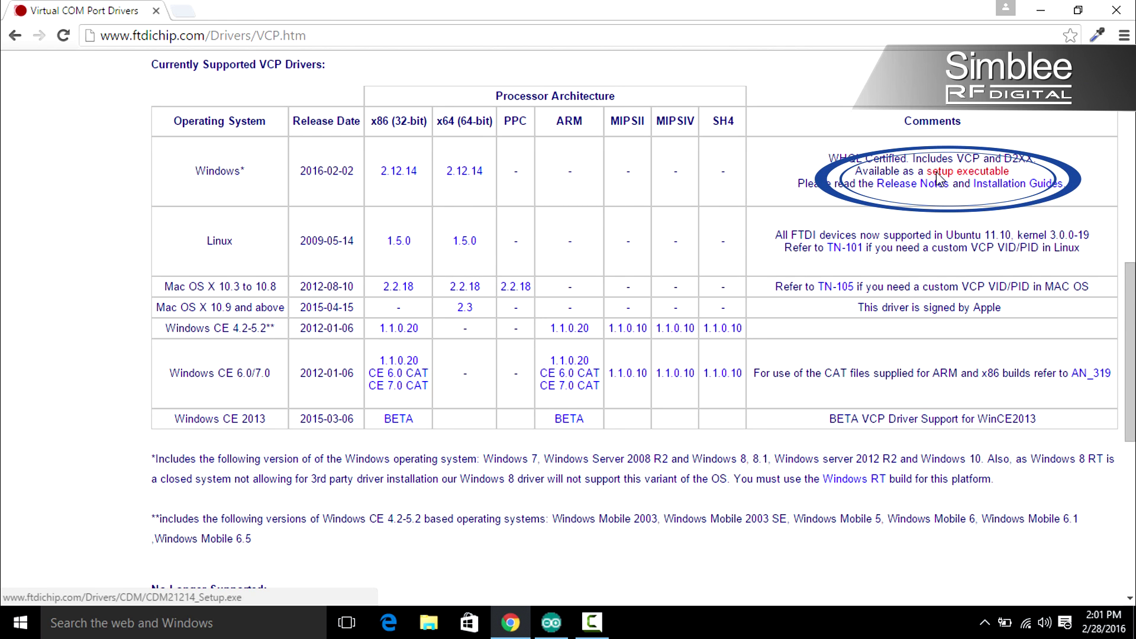
{"action": "left_click", "coordinate": [968, 171]}
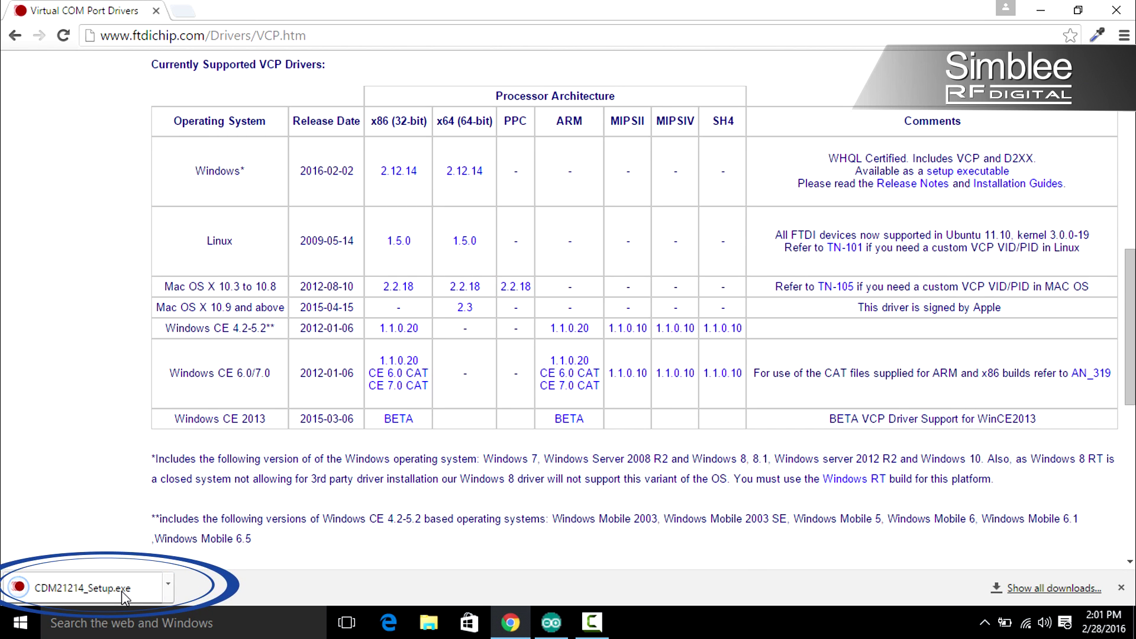
{"action": "left_click", "coordinate": [86, 588]}
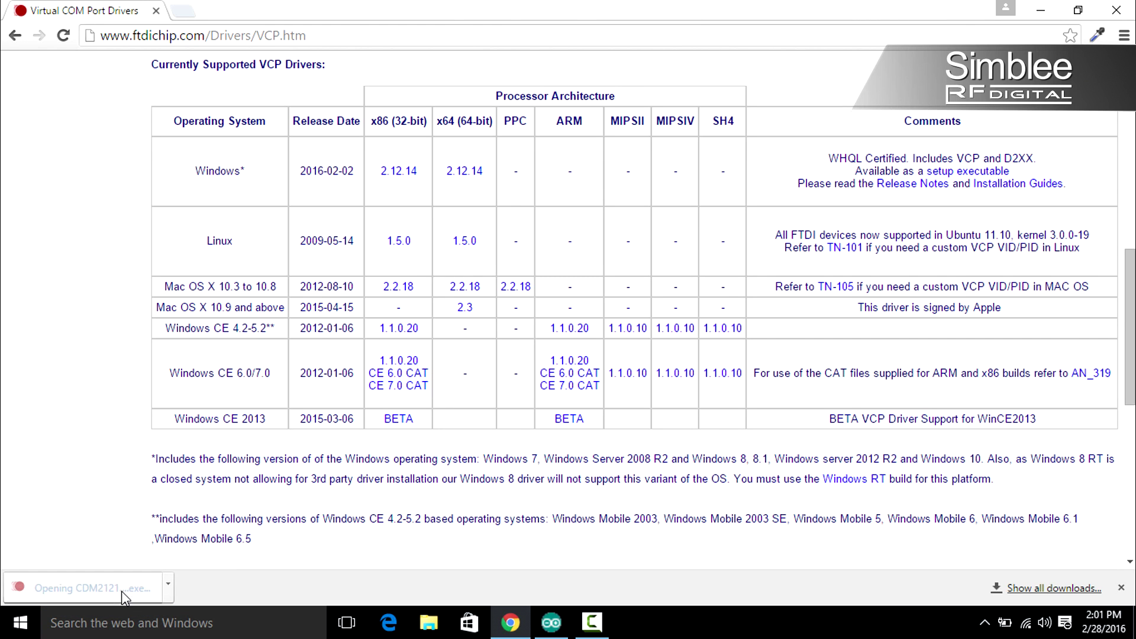
Run and extract the FTDI CDM 2.12.14 driver installer, then return to Arduino IDE
{"action": "left_click", "coordinate": [87, 587]}
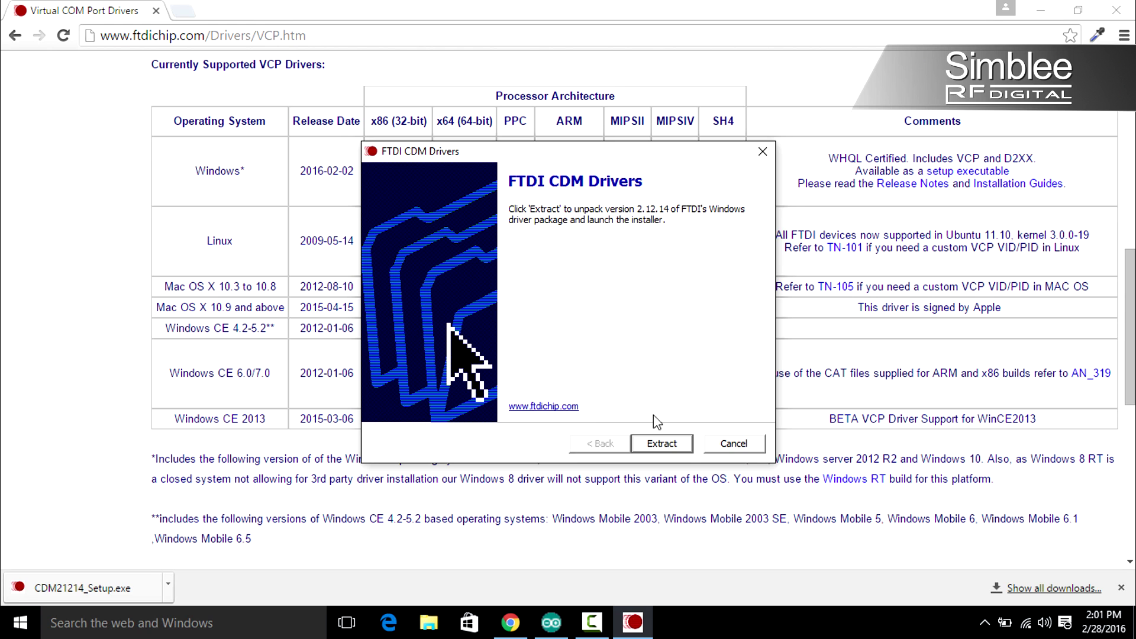
{"action": "left_click", "coordinate": [660, 442]}
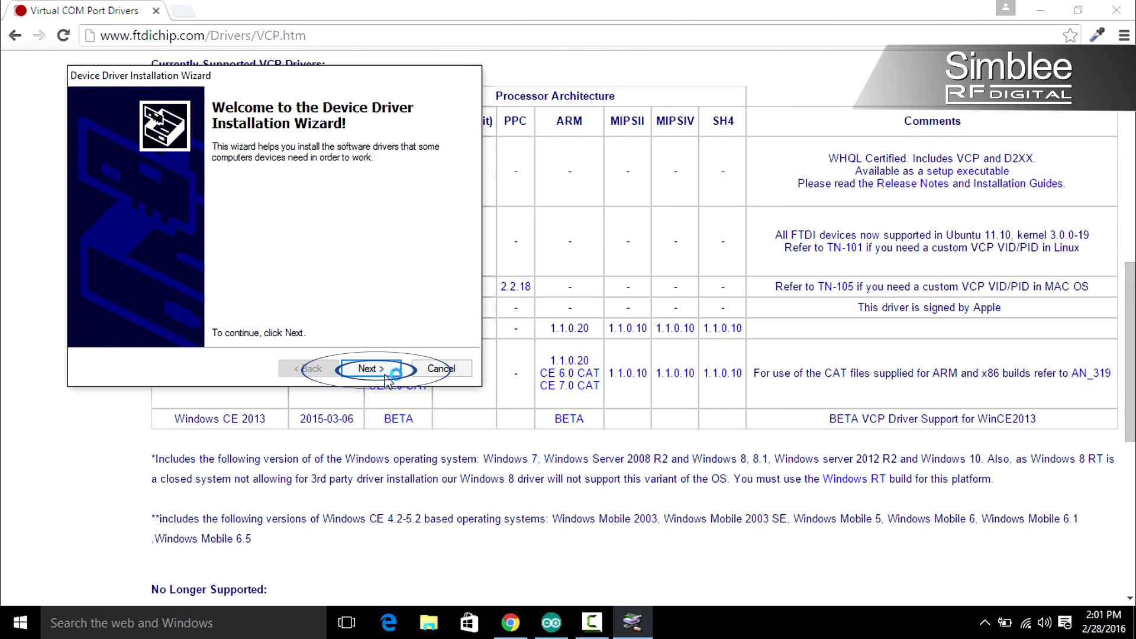
{"action": "left_click", "coordinate": [370, 369]}
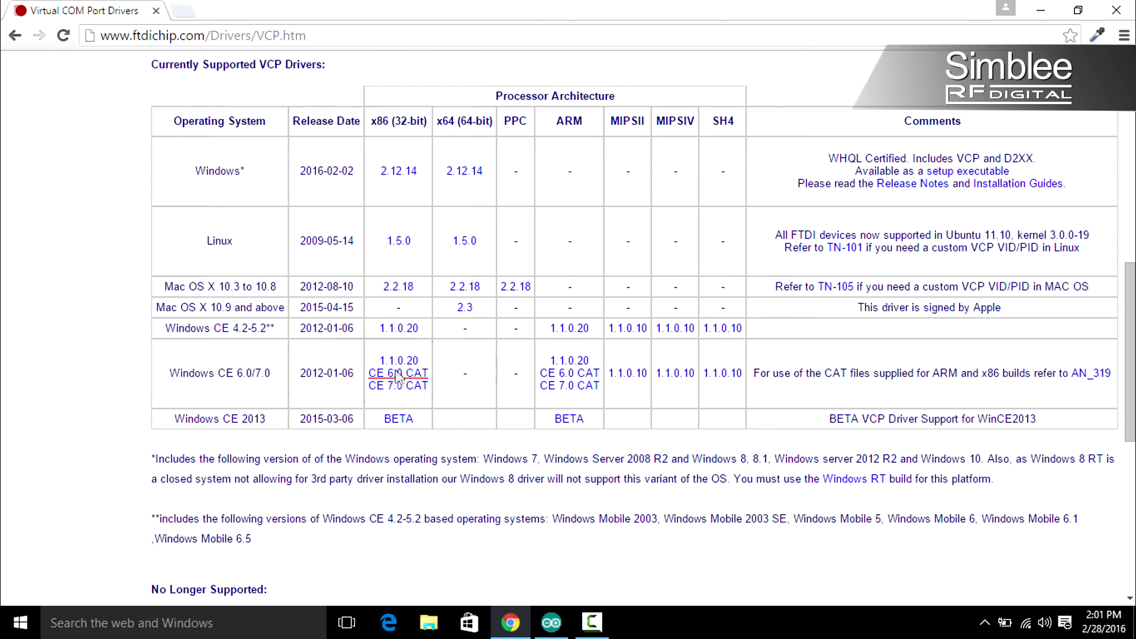
{"action": "left_click", "coordinate": [397, 372]}
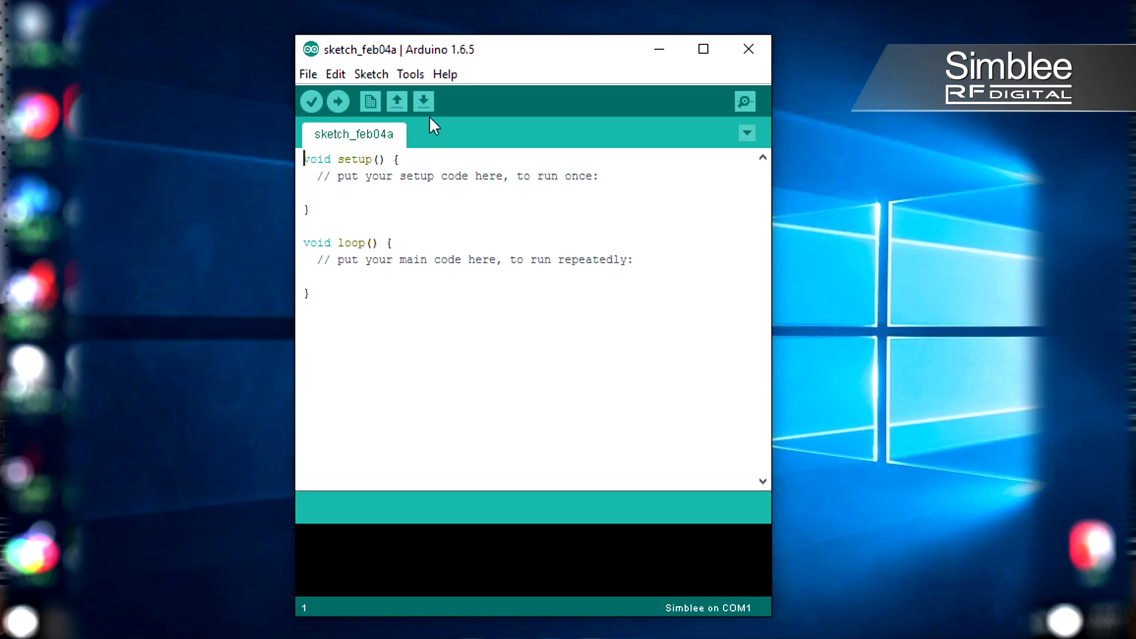
Confirm the board is Simblee and set the upload port to COM4
{"action": "left_click", "coordinate": [410, 74]}
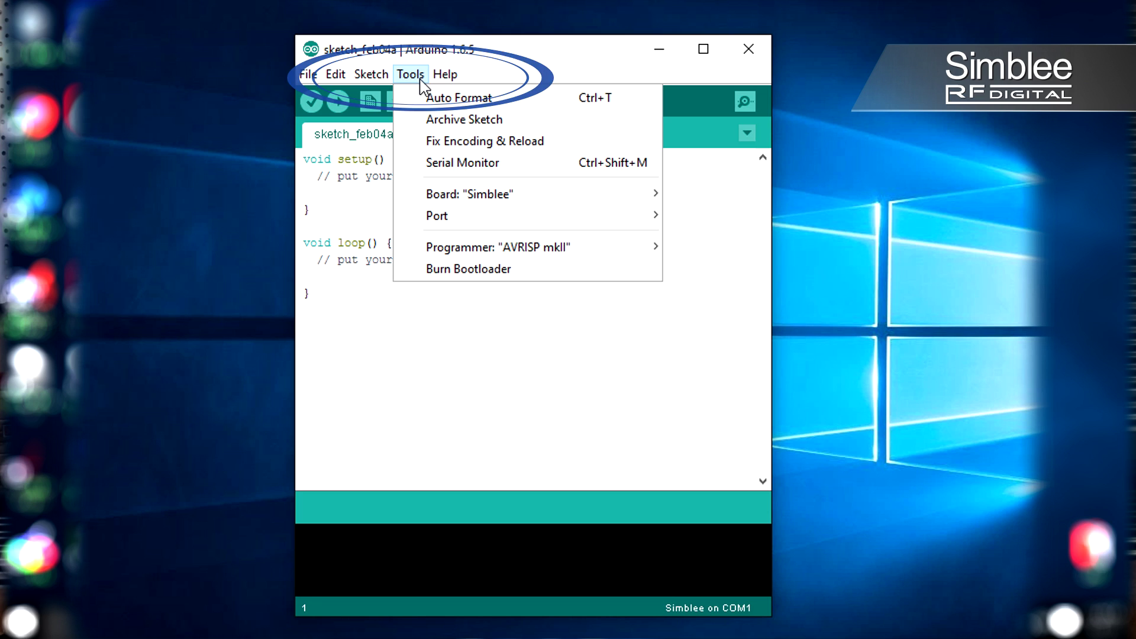
{"action": "left_click", "coordinate": [470, 194]}
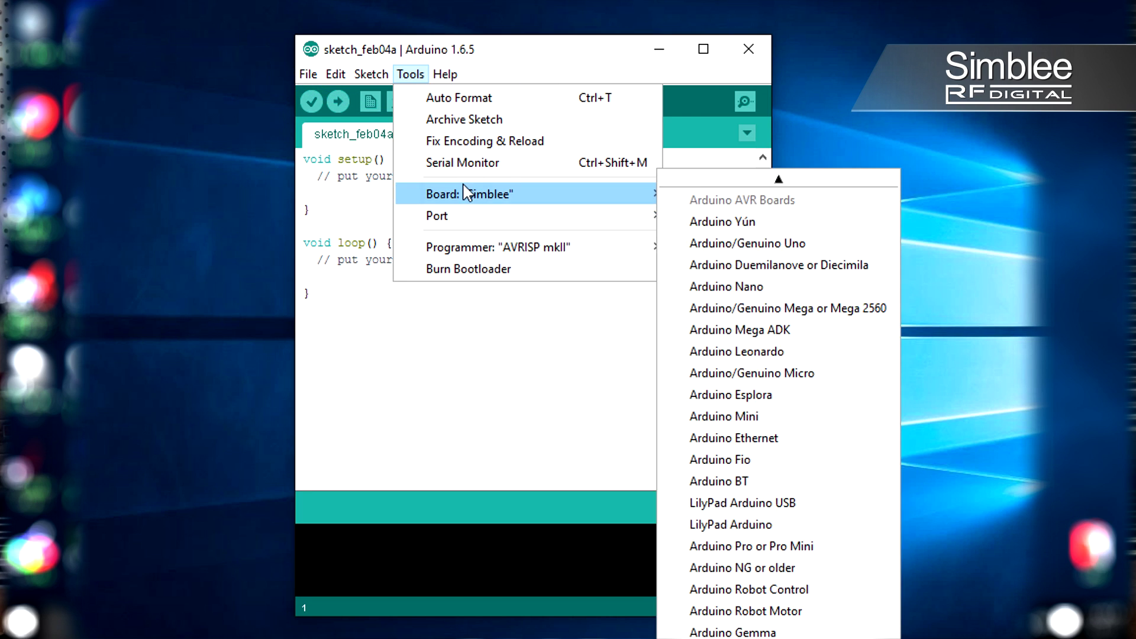
{"action": "mouse_move", "coordinate": [437, 216]}
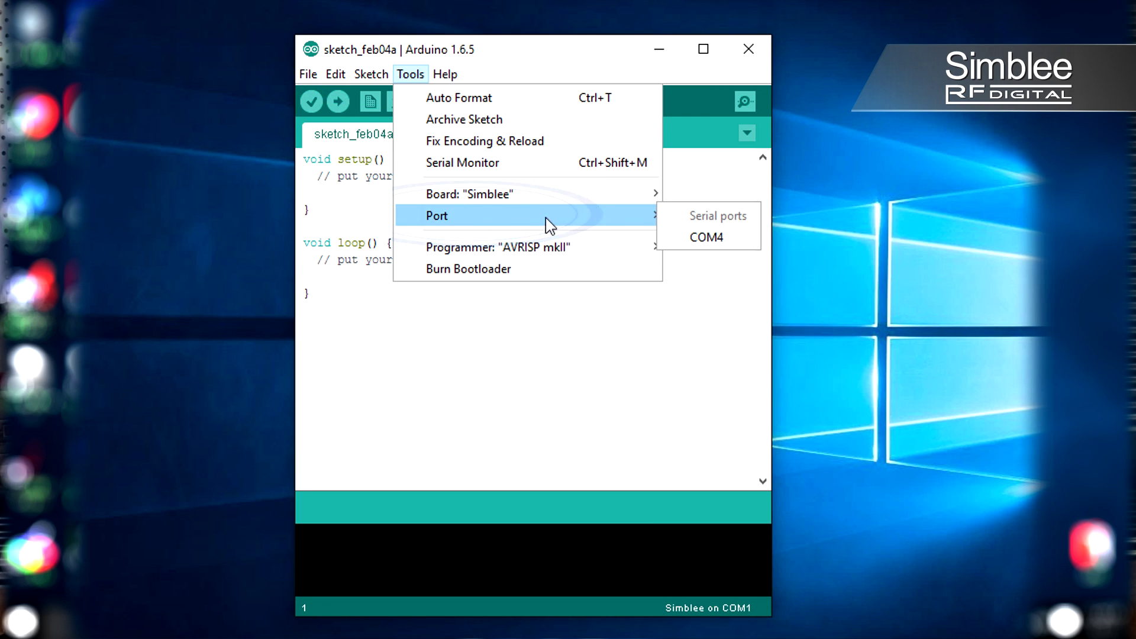
{"action": "left_click", "coordinate": [706, 237]}
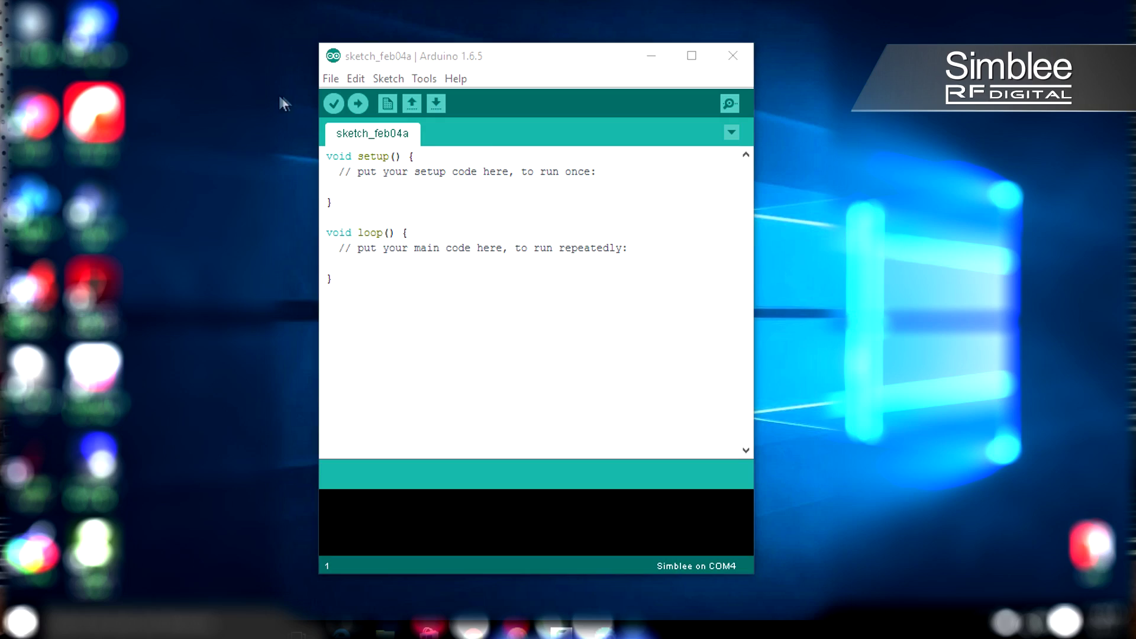
Open the SimbleeForMobile Temperature example and upload it to the Simblee
{"action": "left_click", "coordinate": [330, 78]}
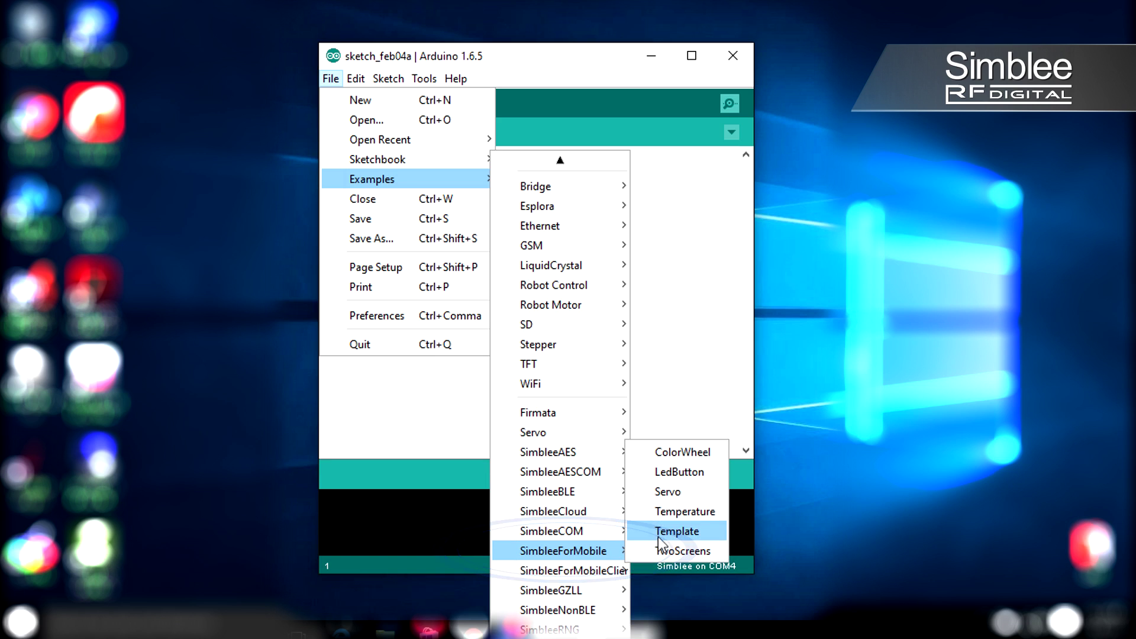
{"action": "left_click", "coordinate": [676, 532]}
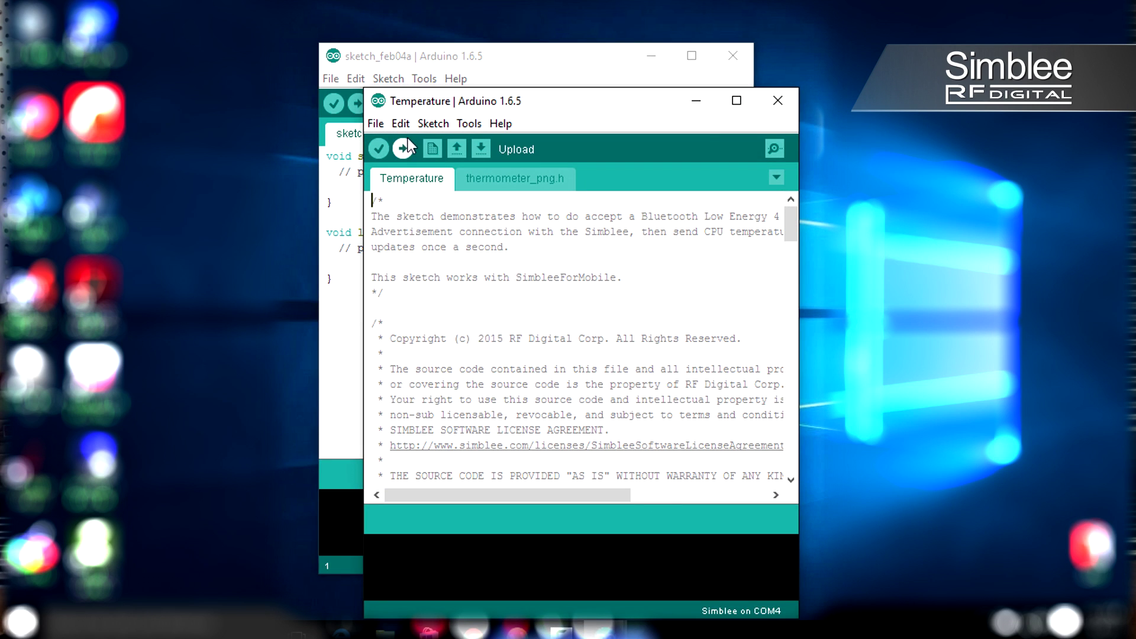
{"action": "left_click", "coordinate": [404, 148]}
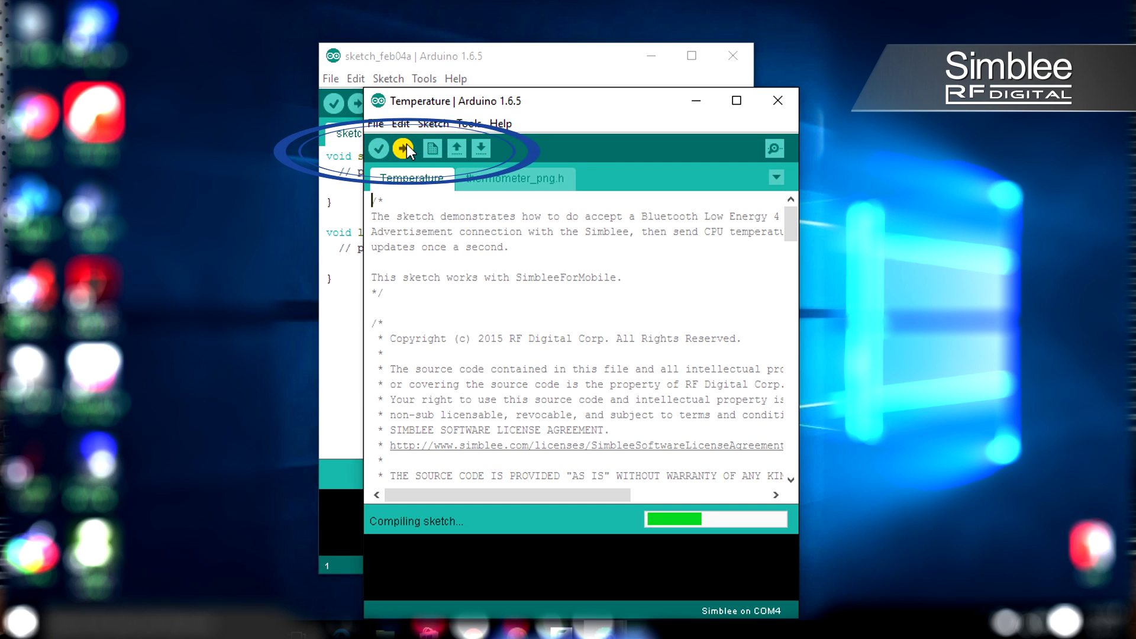